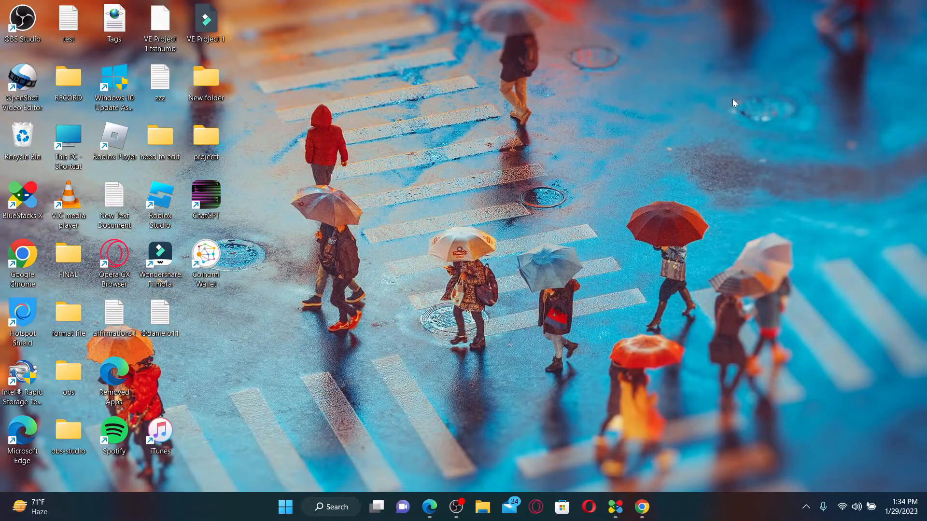
mouse_move(614, 263)
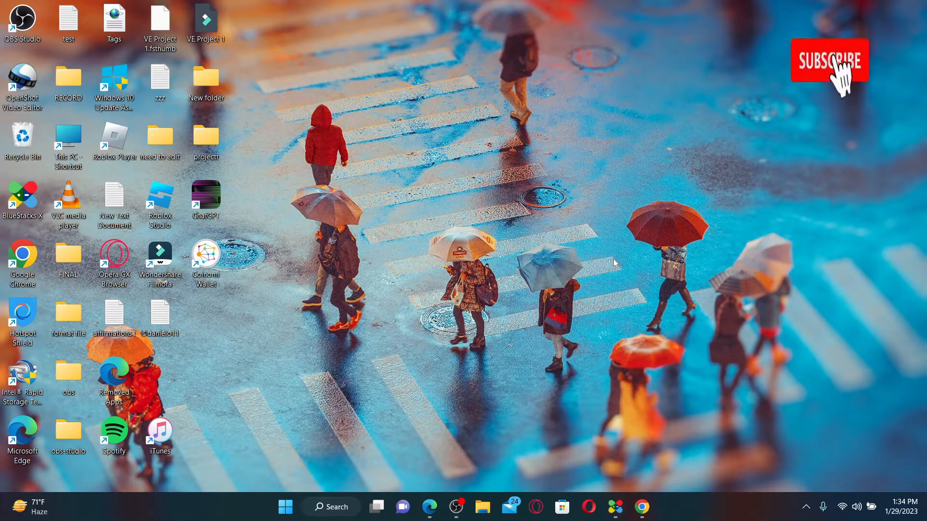
Enter 'file, full, hollow, crime' into the Paraphraser input box.
click(829, 59)
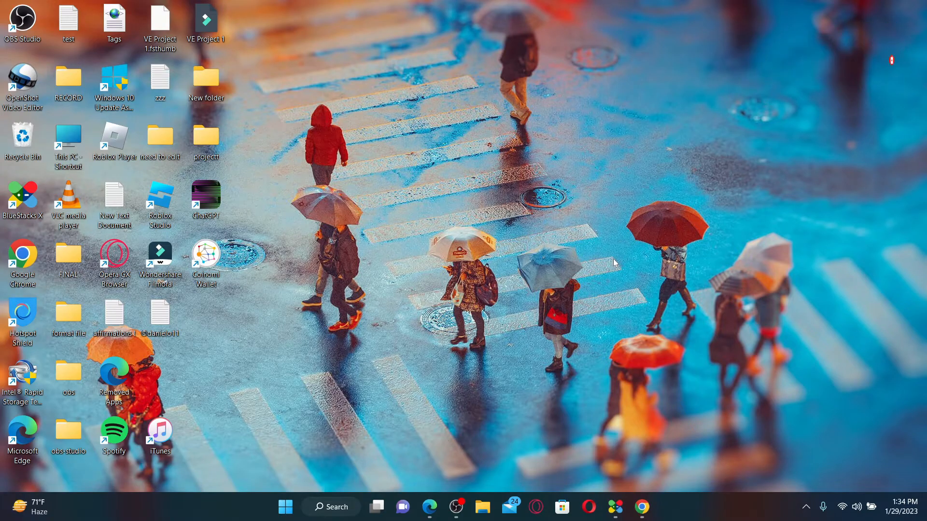
mouse_move(441, 477)
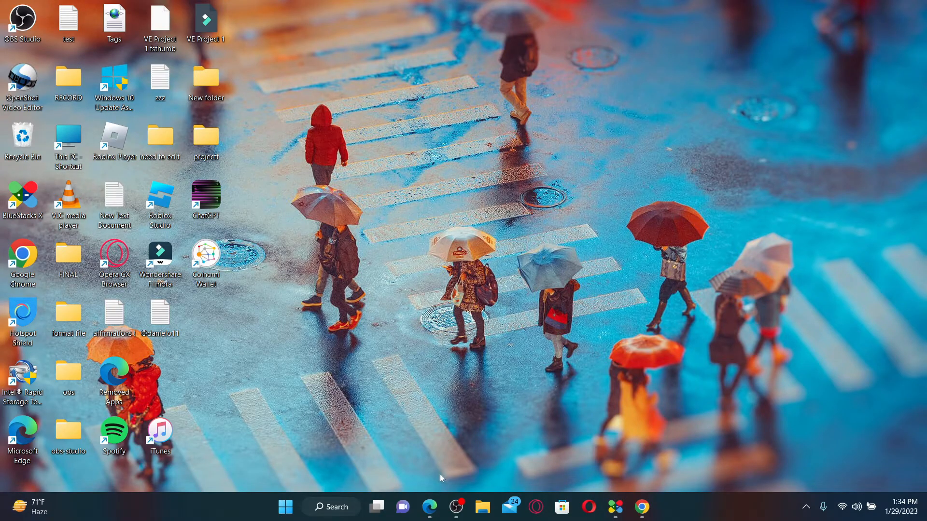
click(430, 506)
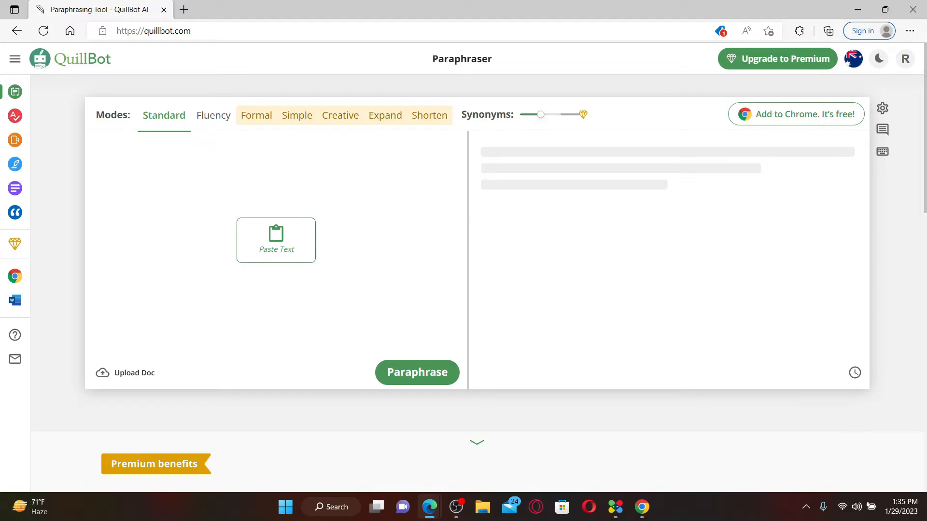
text(file, full, hollow, crime)
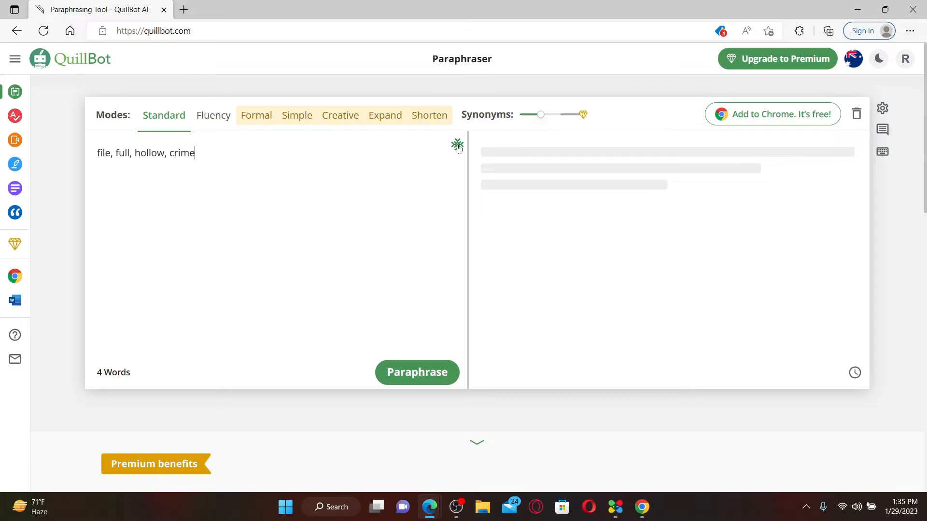
Add 'hollow' to Freeze Words and dismiss the panel.
click(457, 145)
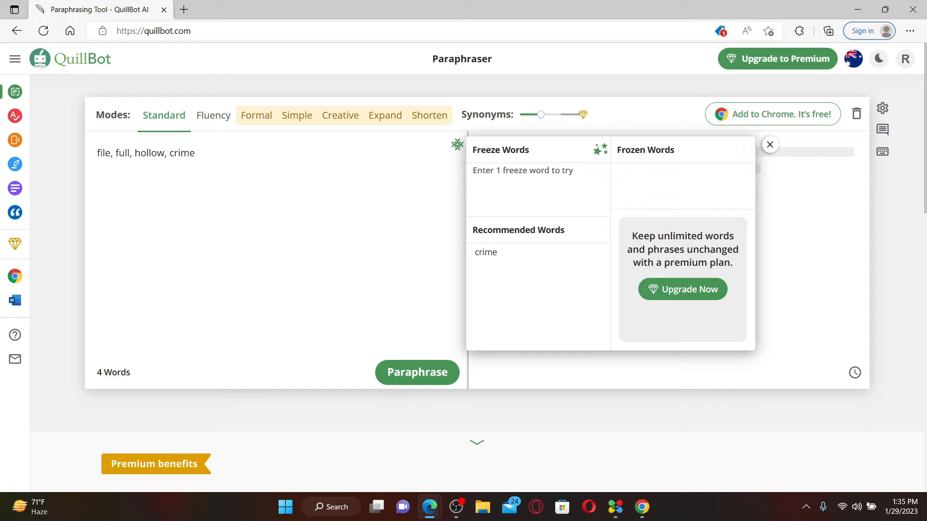
mouse_move(517, 252)
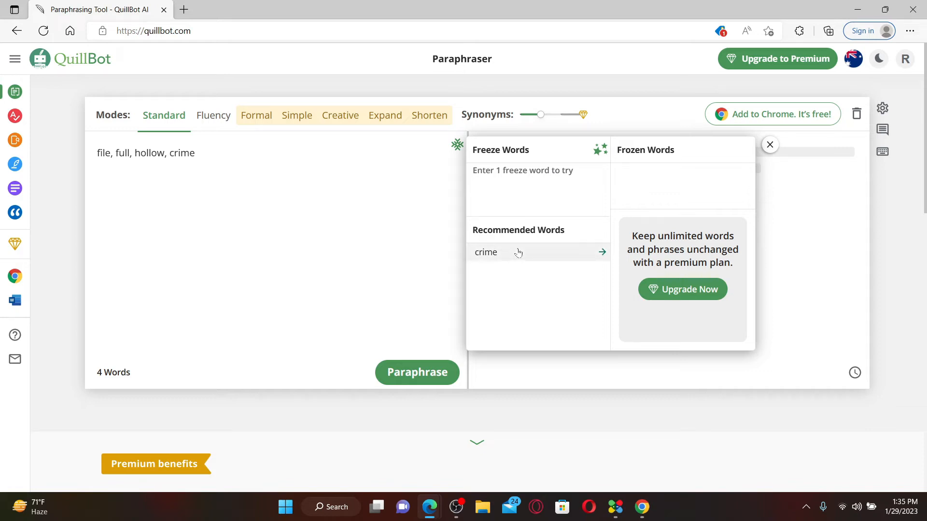
text(hollow)
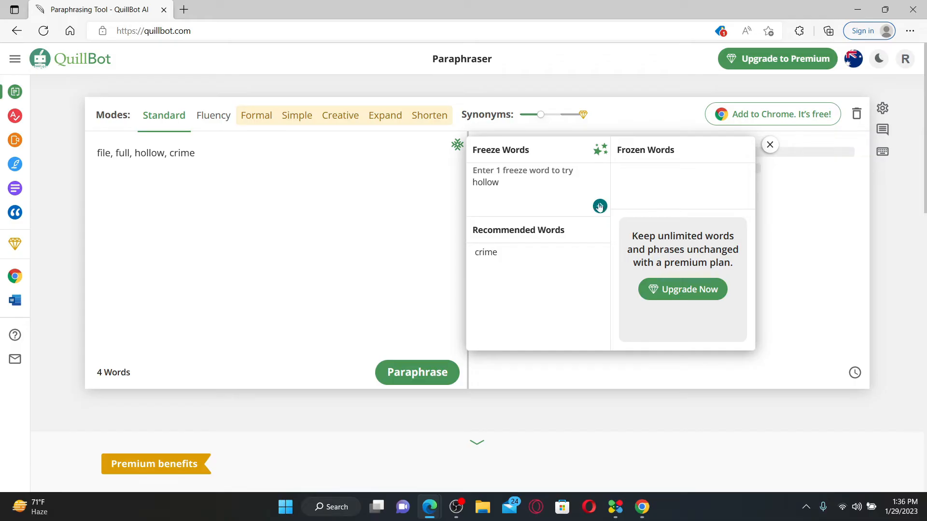
click(600, 206)
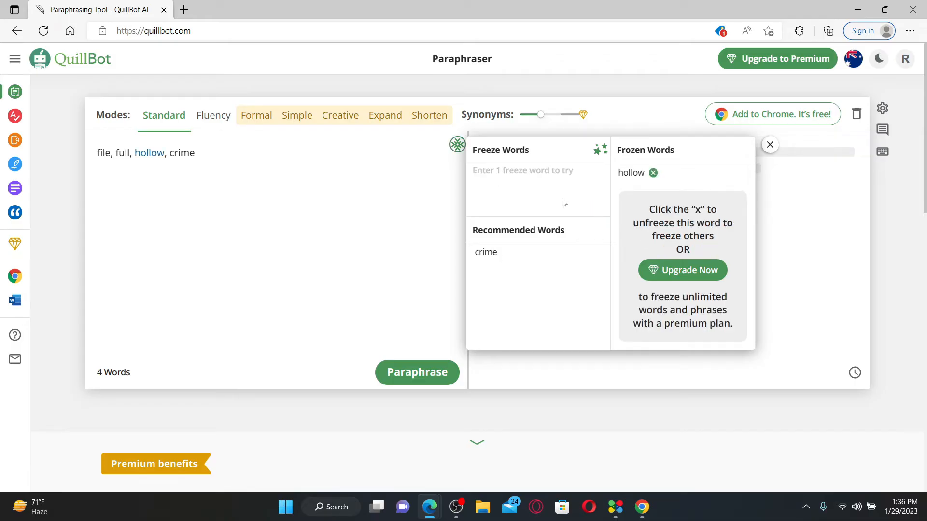
click(770, 145)
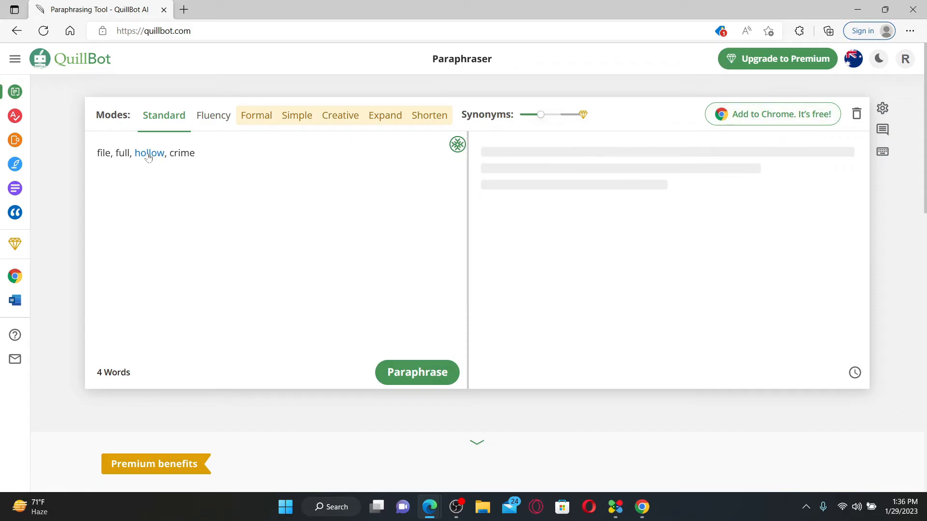
Run Paraphrase on the four words, keeping 'hollow' unchanged in the output.
click(417, 373)
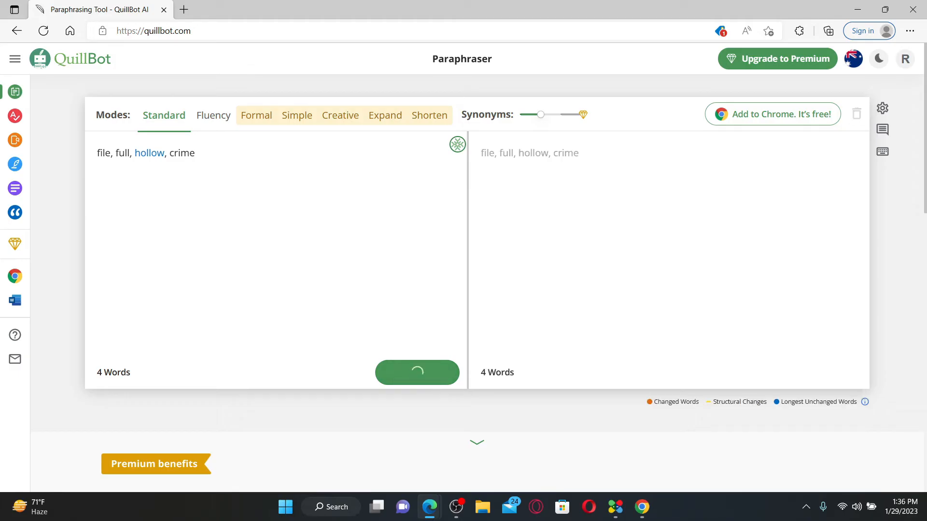
click(417, 373)
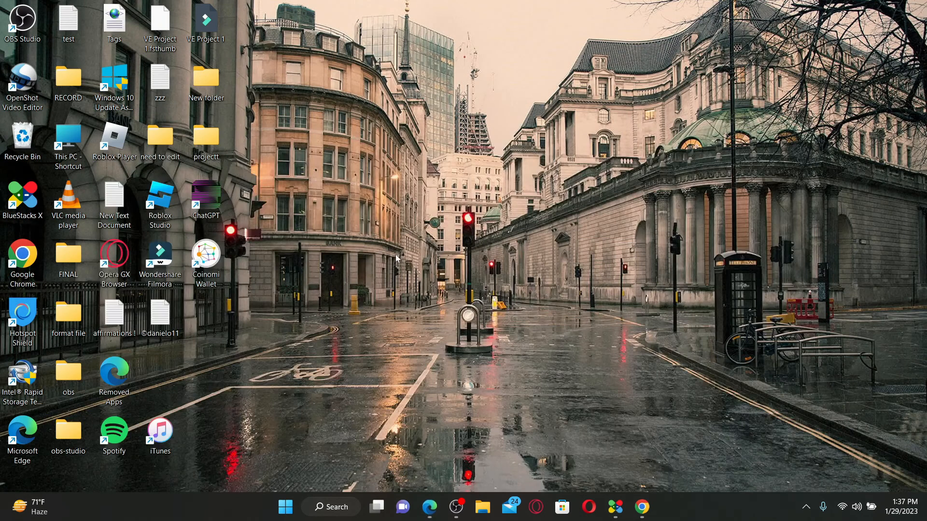
mouse_move(400, 258)
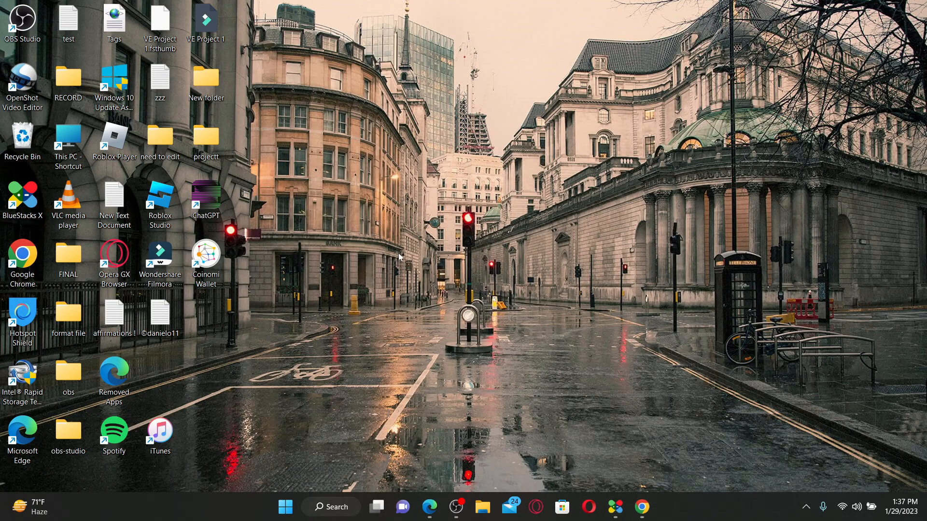